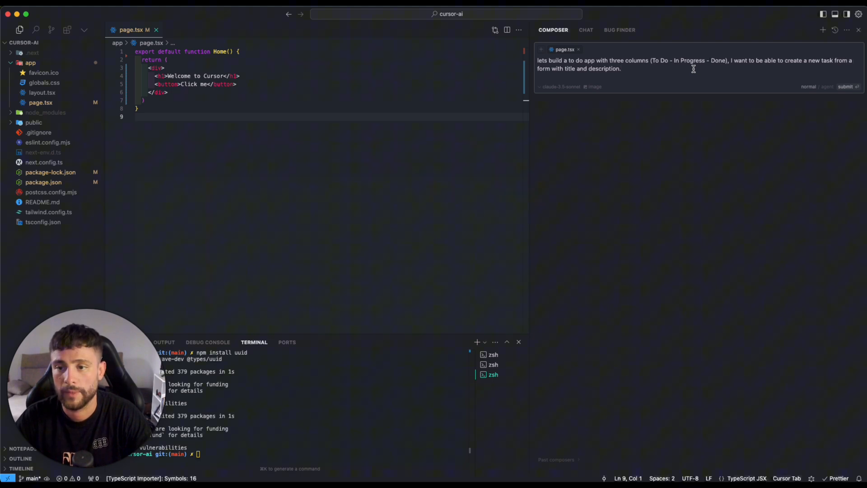
{"action": "mouse_move", "coordinate": [607, 65]}
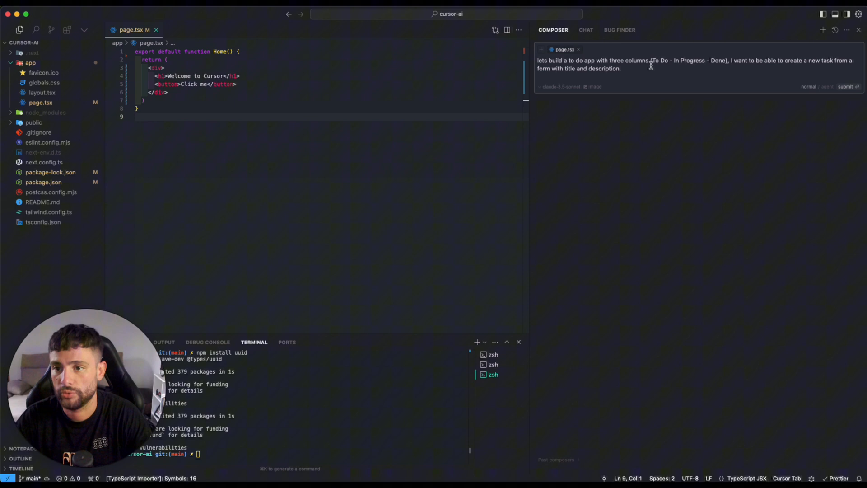
{"action": "mouse_move", "coordinate": [725, 63]}
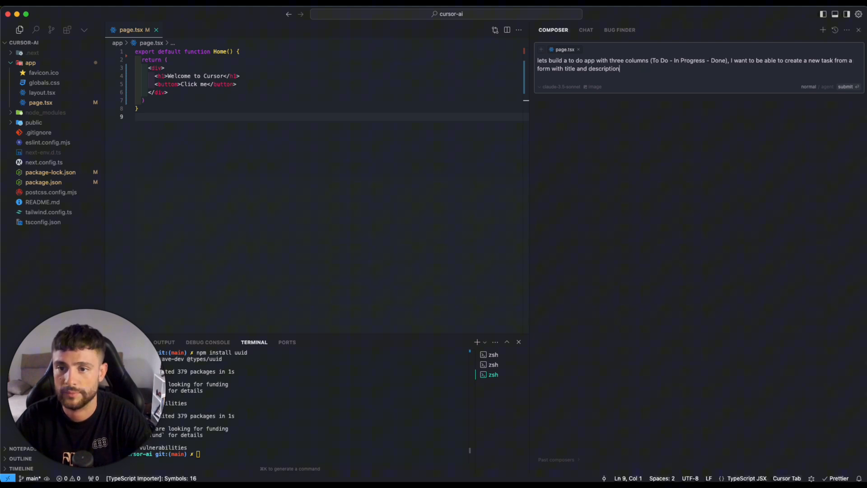
Step: Send the to-do app request and accept all generated files: page, column, form and task type
{"action": "left_click", "coordinate": [844, 87]}
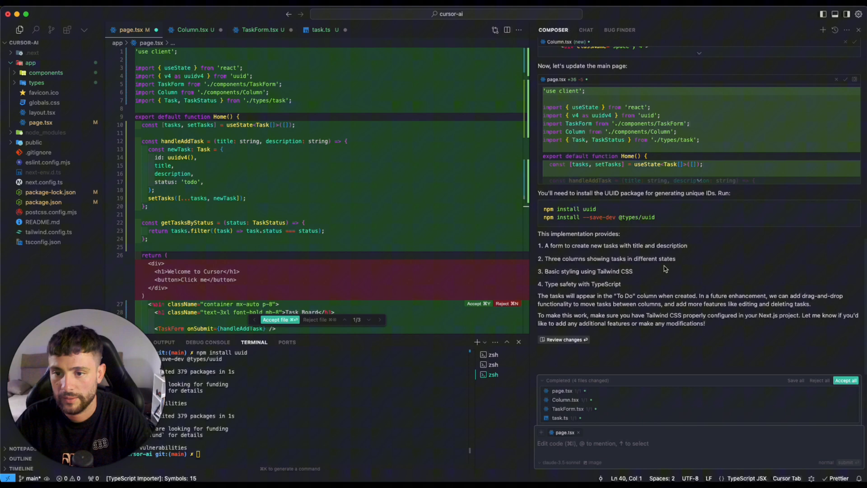
{"action": "mouse_move", "coordinate": [646, 211]}
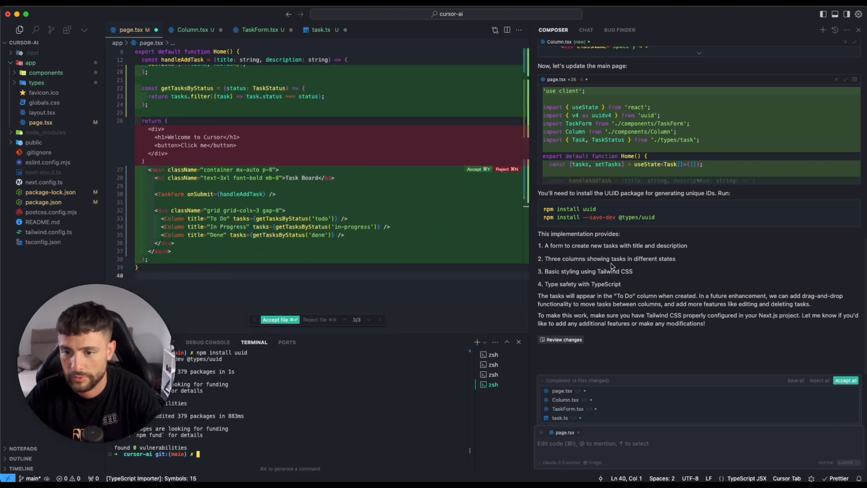
{"action": "mouse_move", "coordinate": [633, 278]}
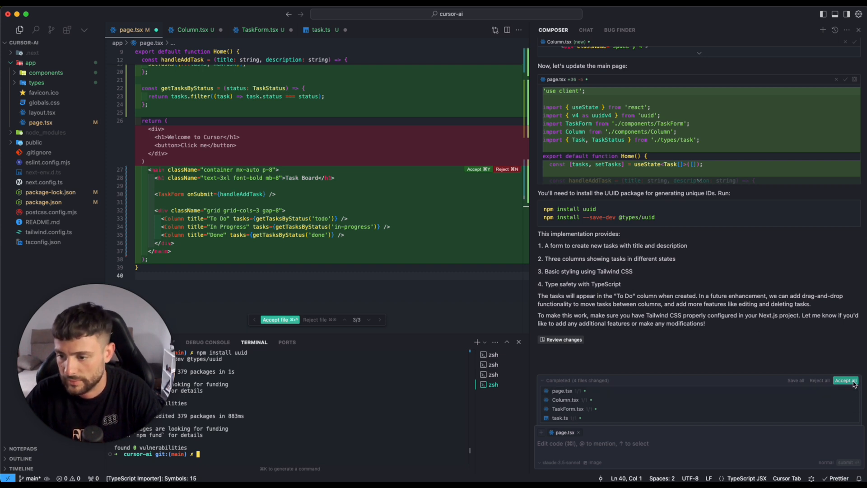
{"action": "left_click", "coordinate": [849, 380]}
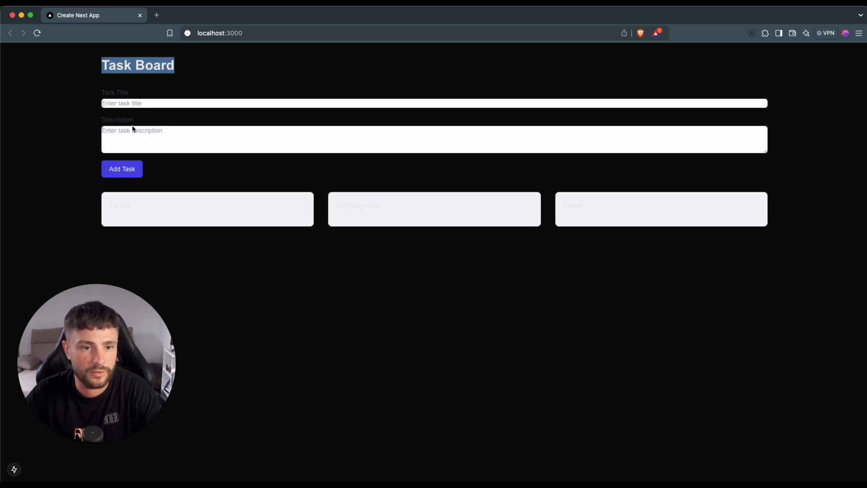
{"action": "mouse_move", "coordinate": [126, 215]}
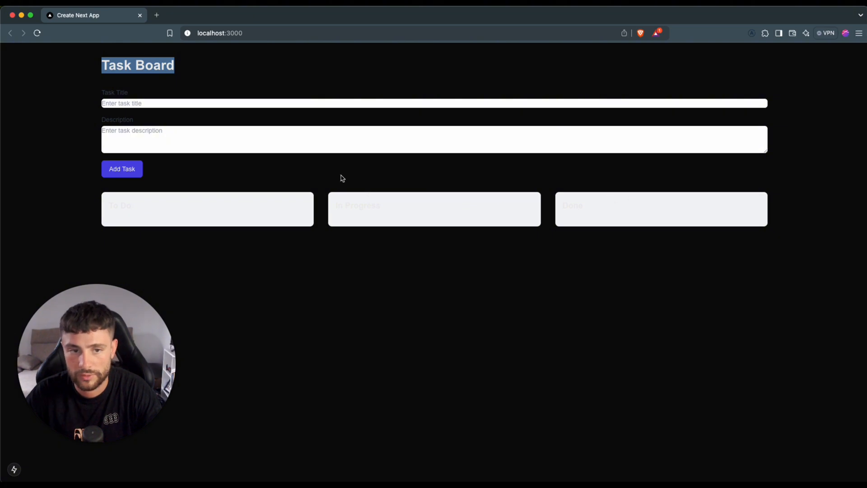
Step: Enter title 'New Task' and description 'This is a description', then add it to To Do
{"action": "left_click", "coordinate": [433, 106]}
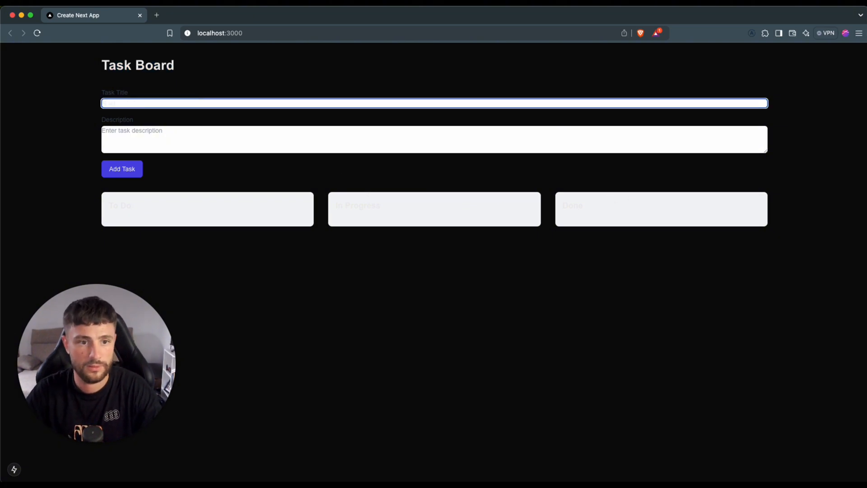
{"action": "left_click", "coordinate": [433, 129]}
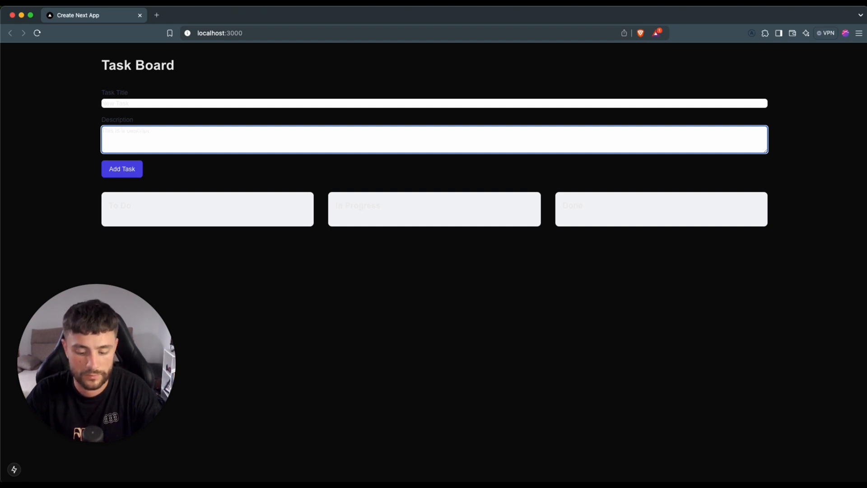
{"action": "left_click", "coordinate": [121, 169]}
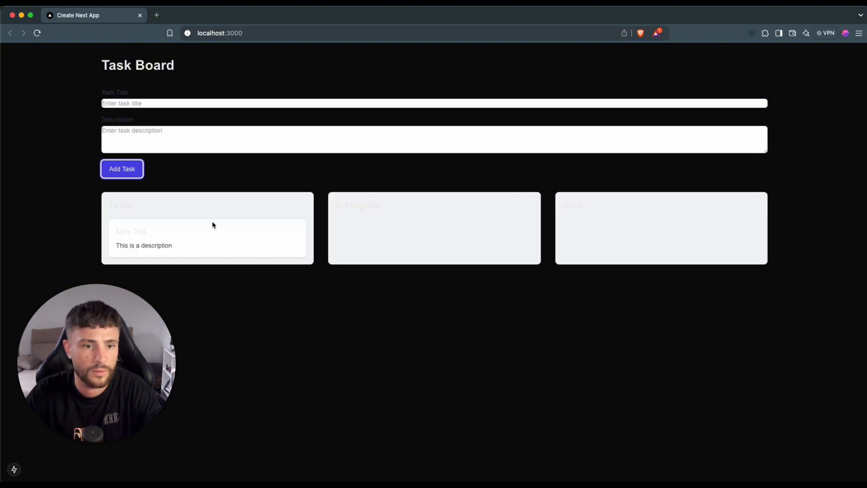
{"action": "mouse_move", "coordinate": [375, 236]}
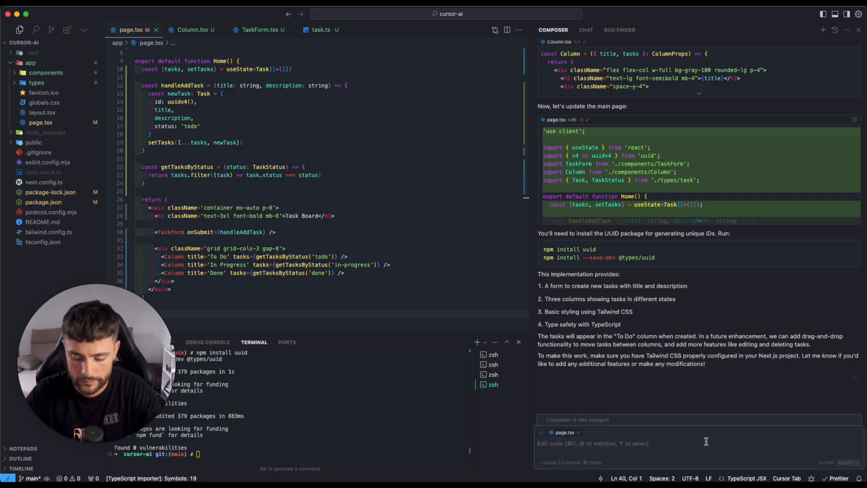
Step: Ask for colourful gradient styling with blue, yellow and green columns and accept all changes
{"action": "type", "text": "thanks!"}
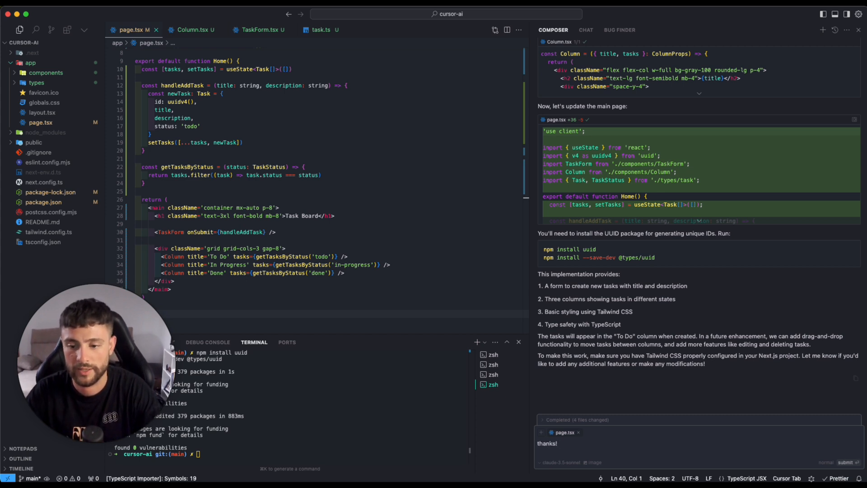
{"action": "type", "text": "ca"}
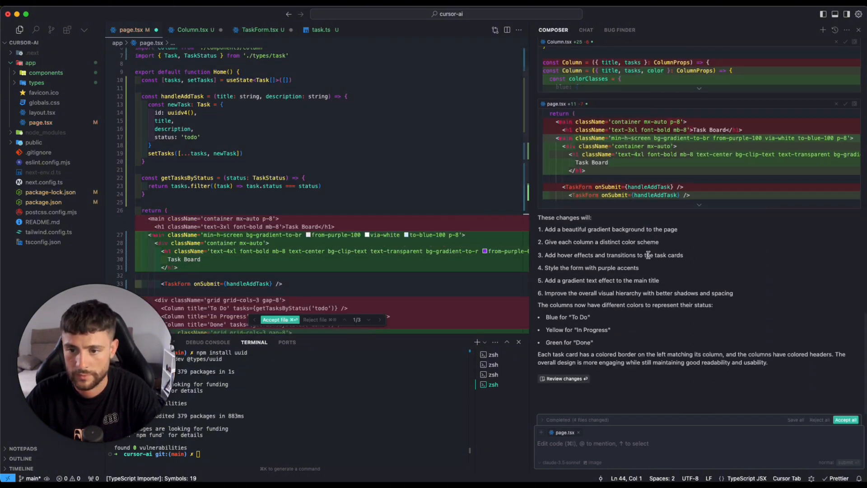
{"action": "left_click", "coordinate": [845, 419]}
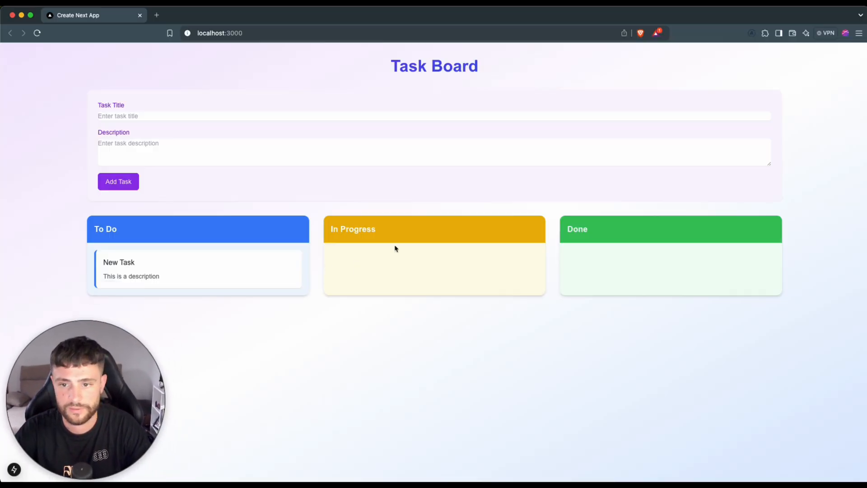
{"action": "left_click", "coordinate": [433, 116]}
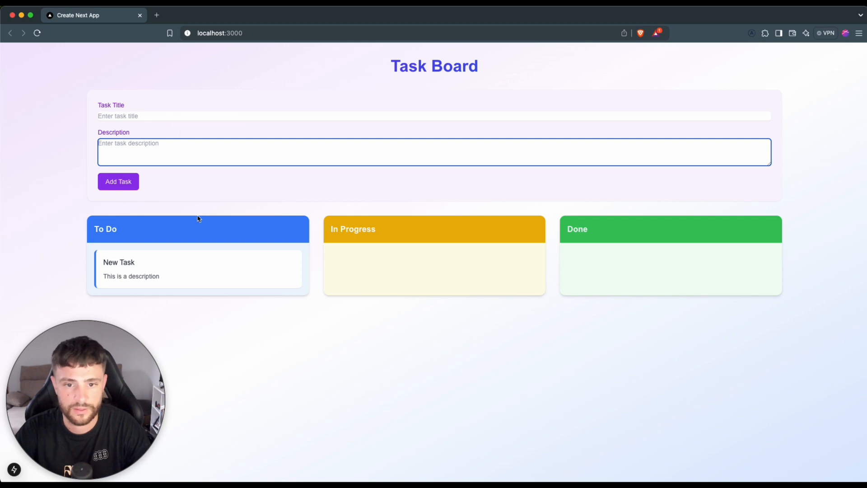
{"action": "mouse_move", "coordinate": [514, 175]}
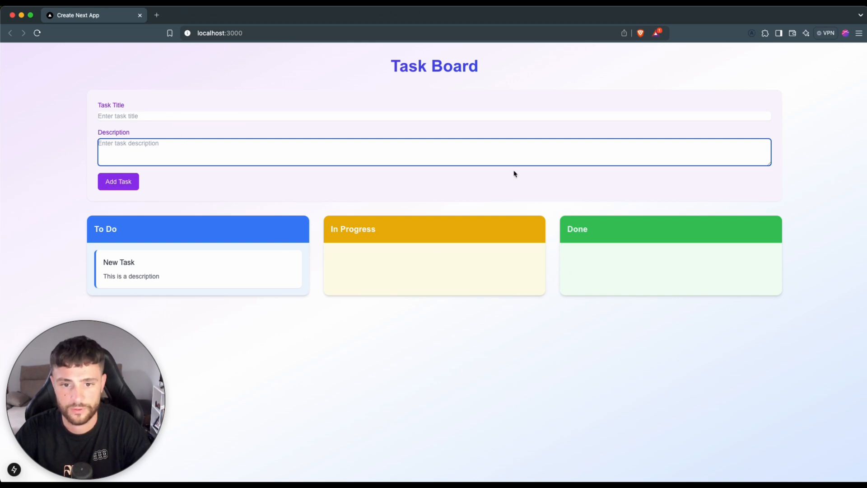